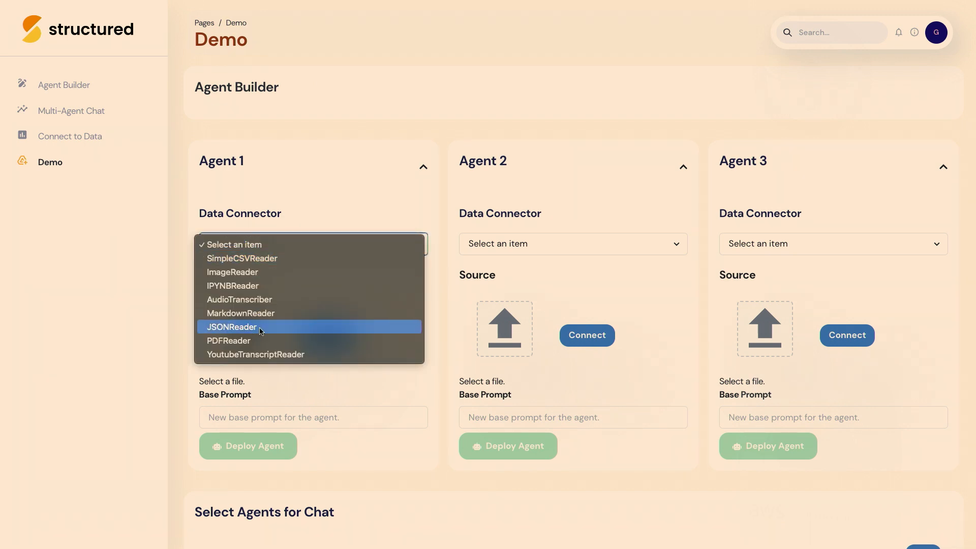
- Write base prompts 'Faang engineer' for Agent 1 and 'VC' for Agent 2
{"action": "left_click", "coordinate": [255, 354]}
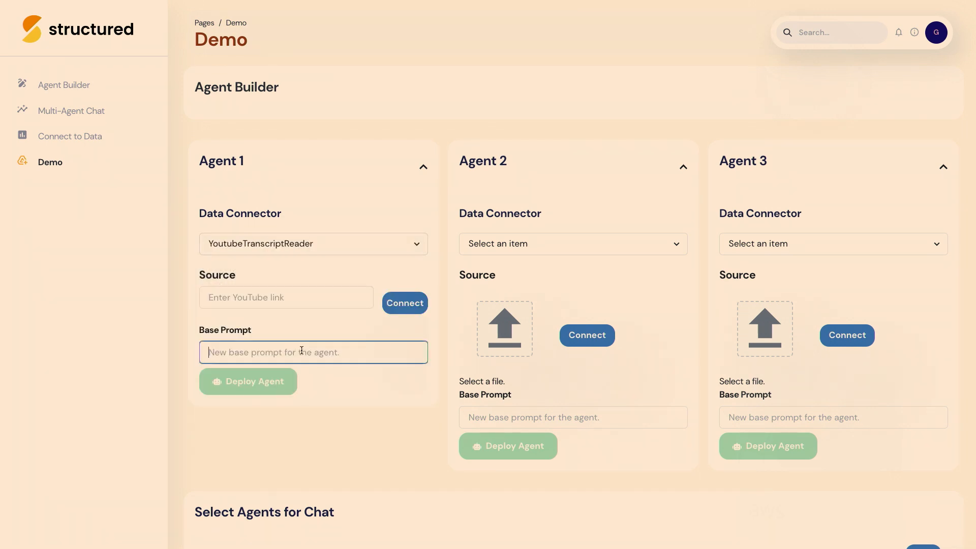
{"action": "type", "text": "Faang"}
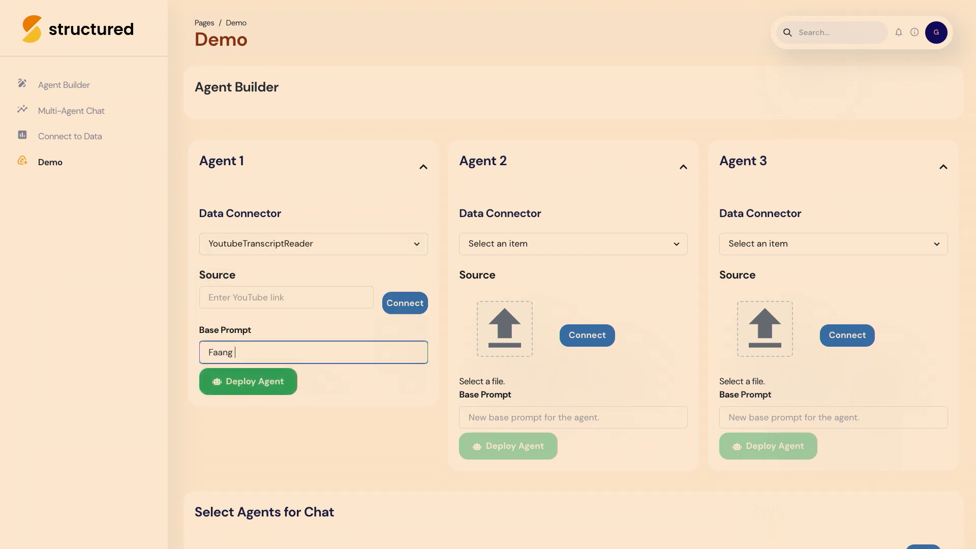
{"action": "type", "text": "engi"}
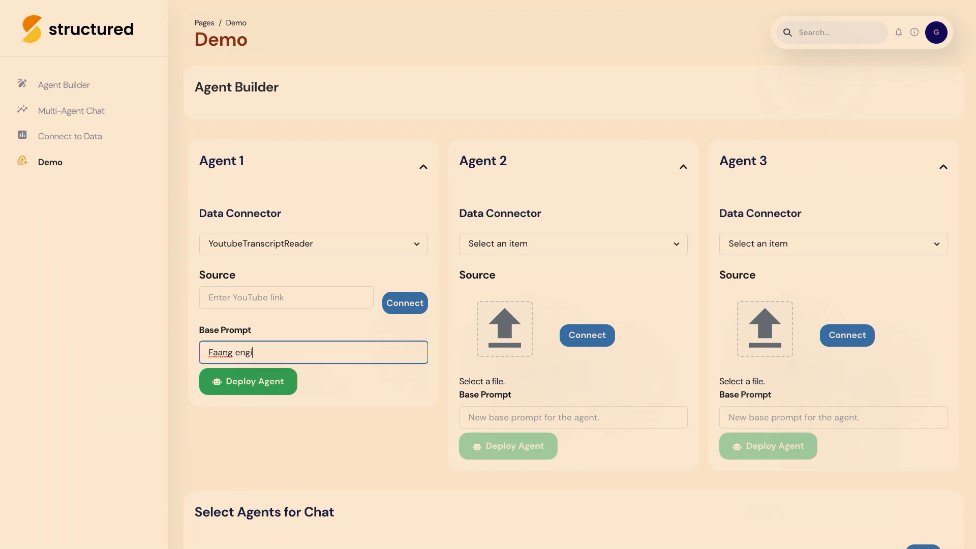
{"action": "left_click", "coordinate": [572, 417]}
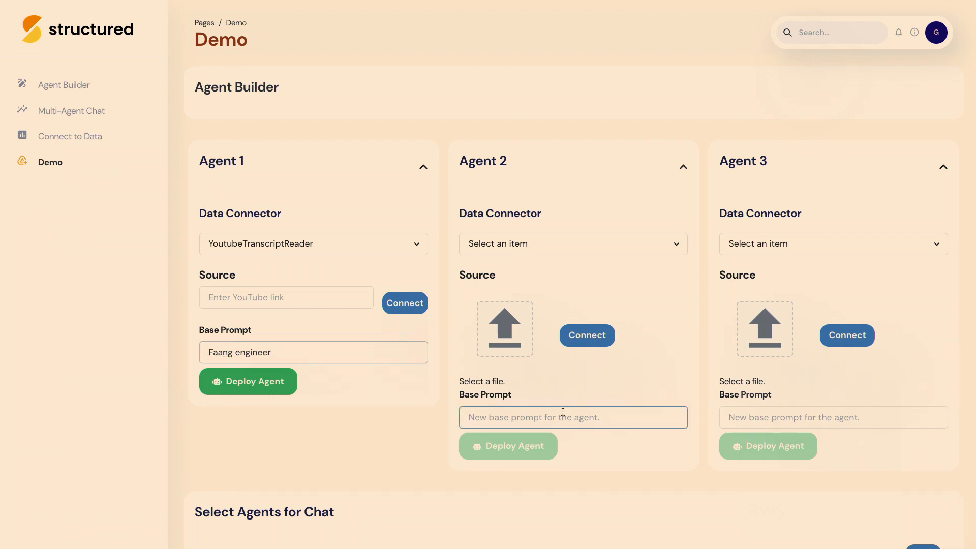
{"action": "type", "text": "VC"}
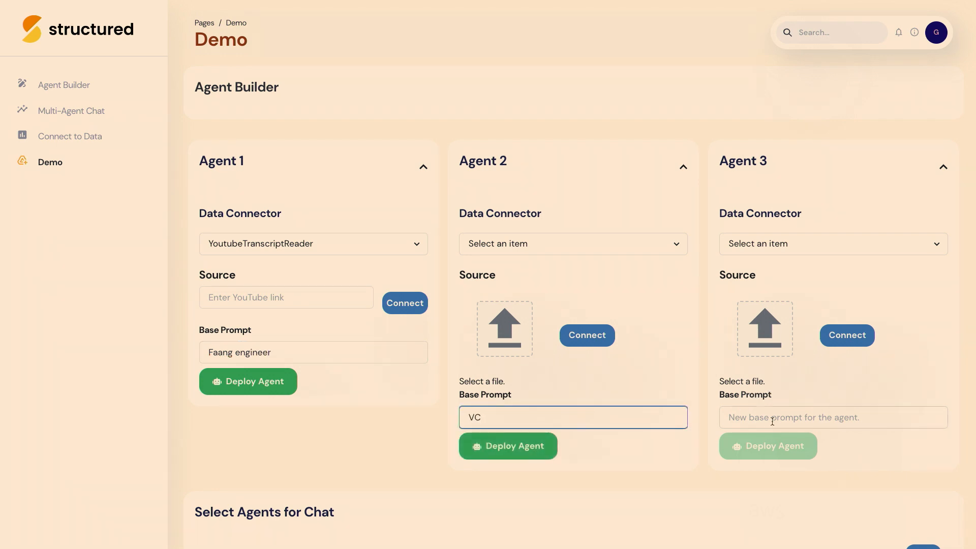
- Give Agent 3 the PDF reader data source and the base prompt 'Founder'
{"action": "left_click", "coordinate": [832, 243]}
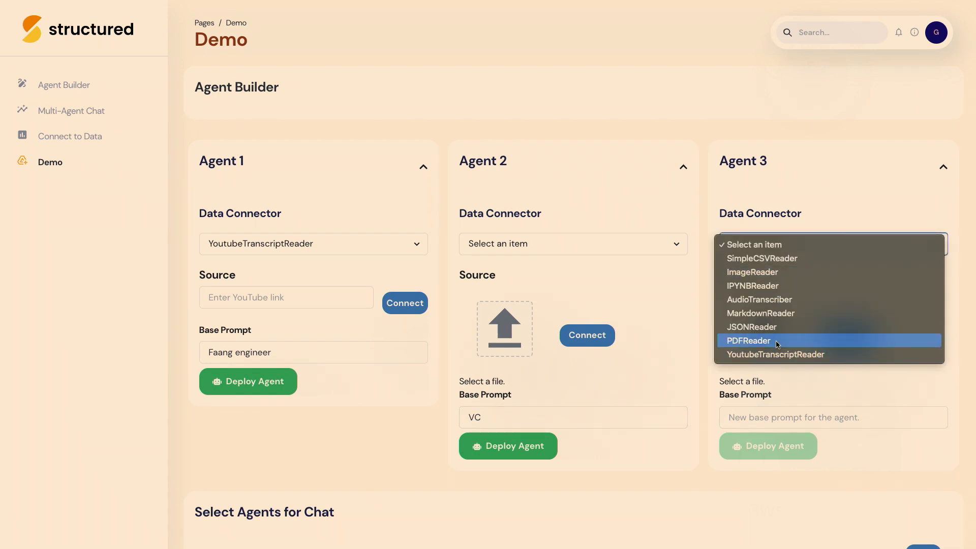
{"action": "type", "text": "Fop"}
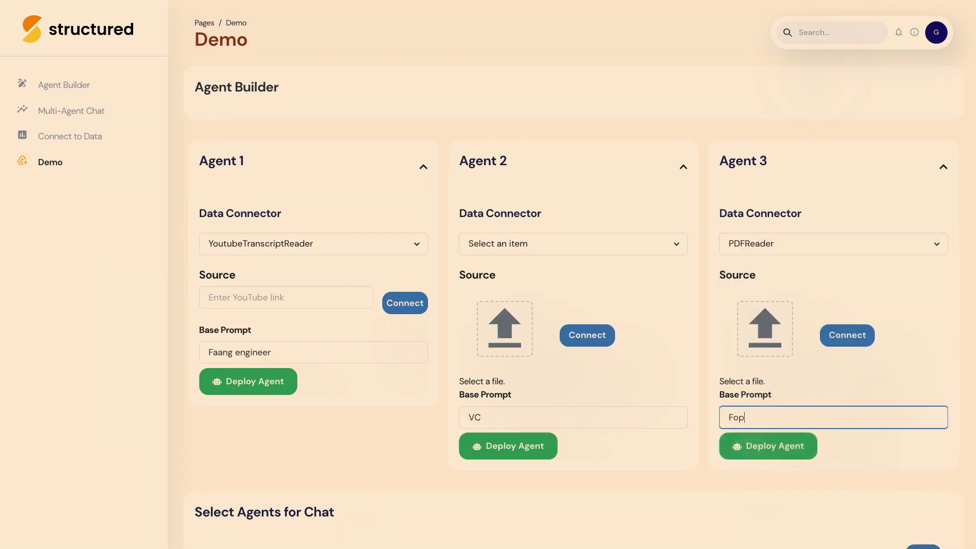
{"action": "type", "text": "Founder"}
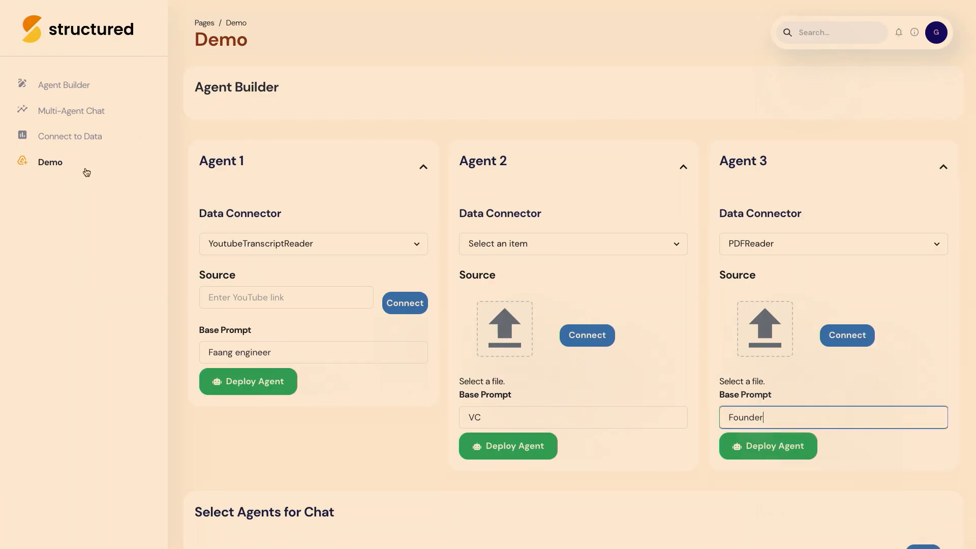
{"action": "type", "text": "https://youtu.be/LMchrEYphcE"}
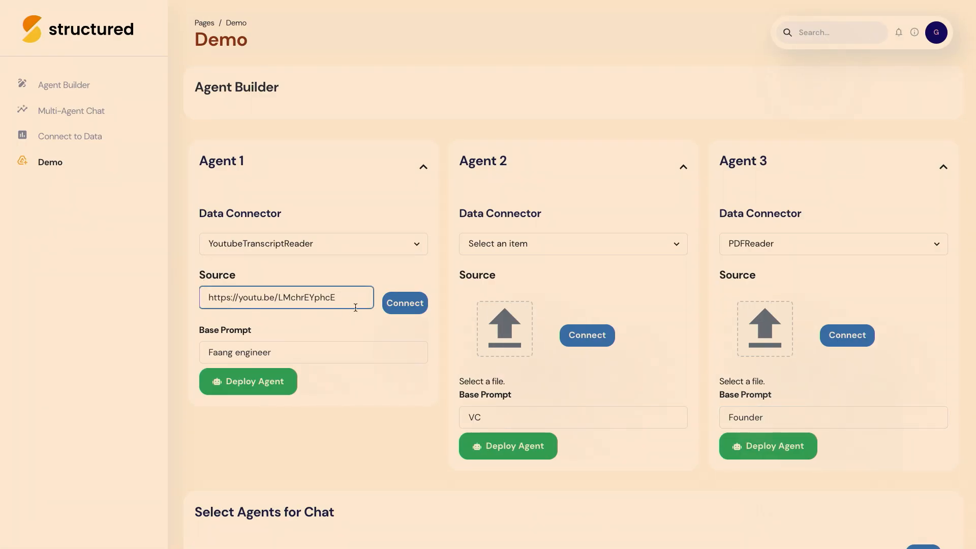
{"action": "left_click", "coordinate": [404, 303]}
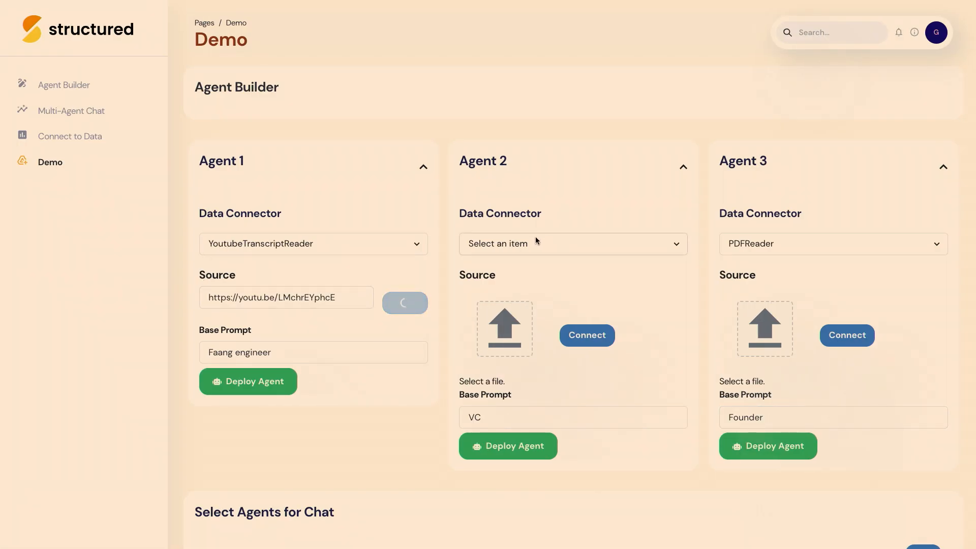
{"action": "left_click", "coordinate": [571, 243]}
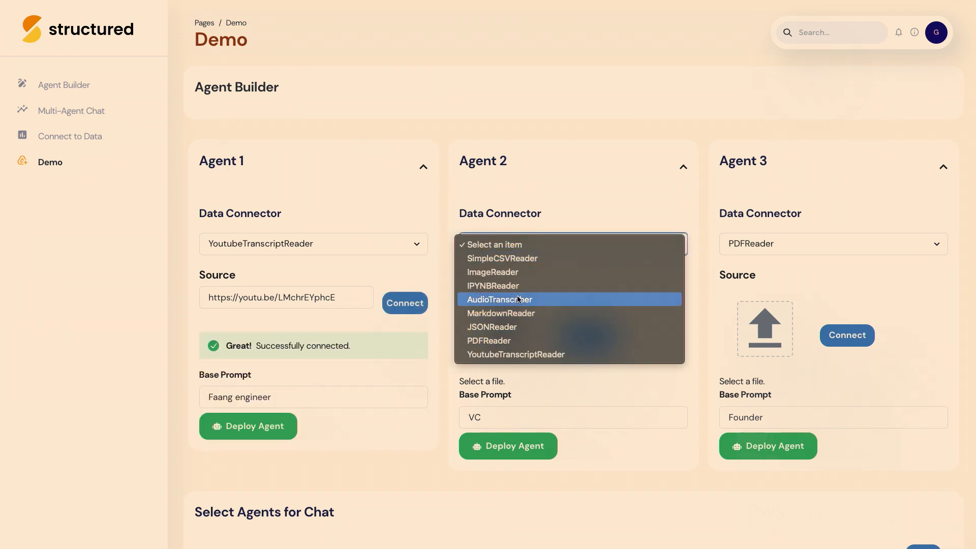
{"action": "left_click", "coordinate": [501, 258]}
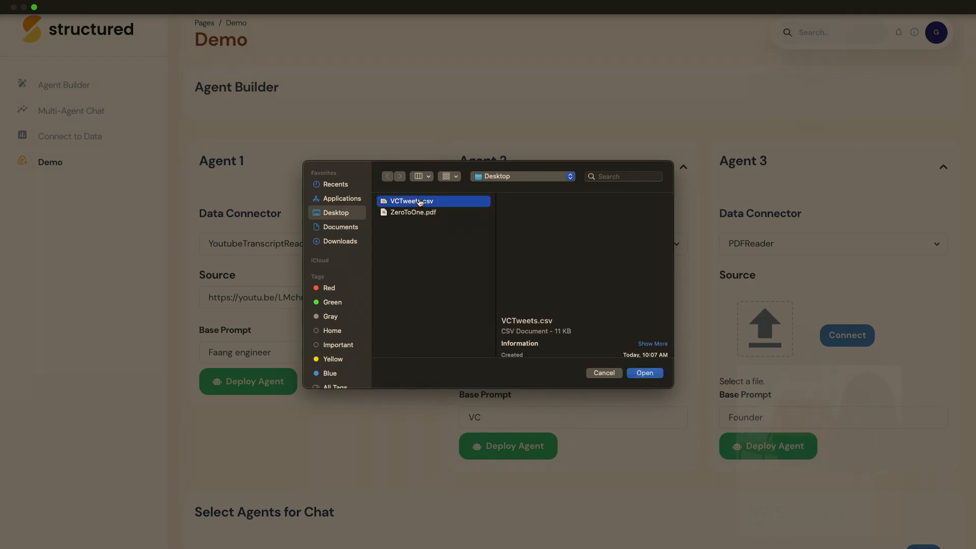
{"action": "left_click", "coordinate": [644, 372]}
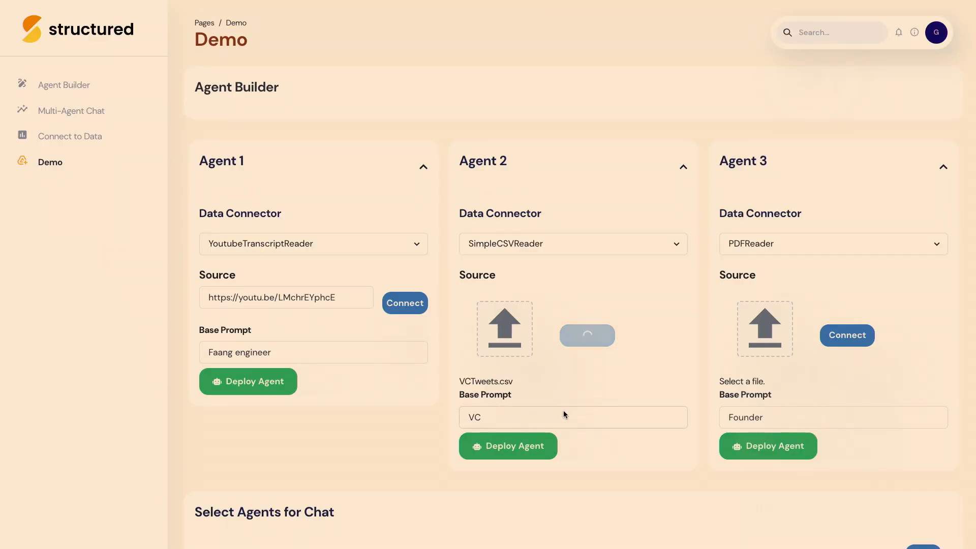
- Upload ZeroToOne.pdf as the PDF source file
{"action": "left_click", "coordinate": [765, 329]}
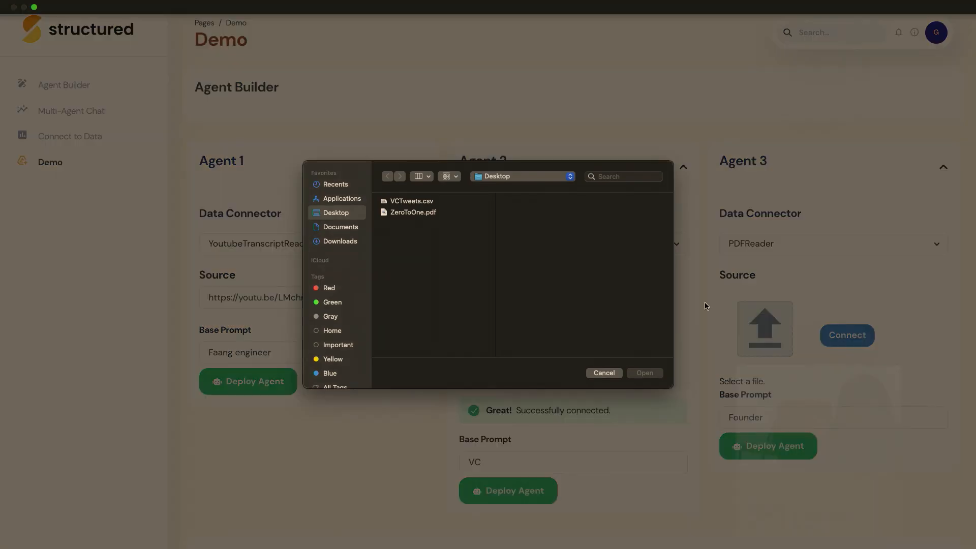
{"action": "left_click", "coordinate": [413, 213]}
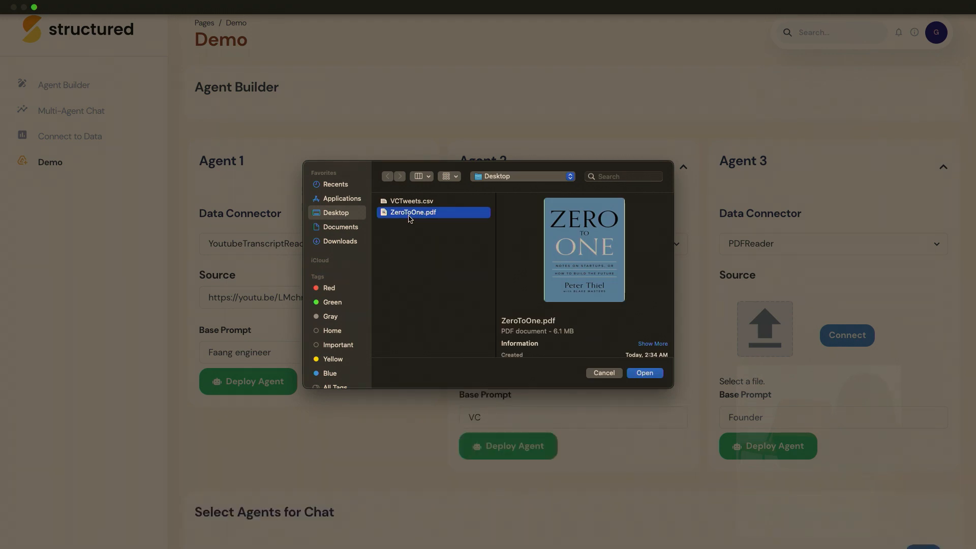
{"action": "left_click", "coordinate": [644, 372]}
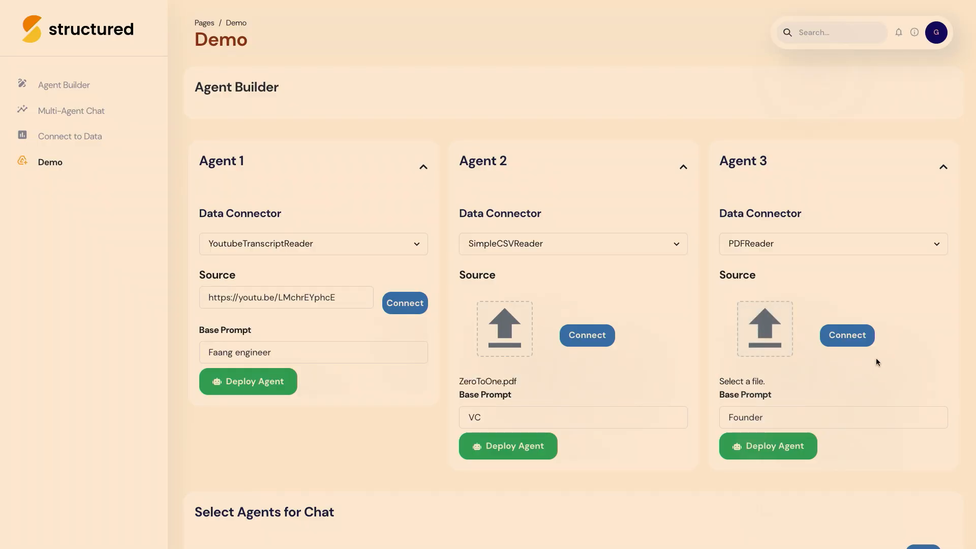
- Connect Agent 3's PDF, then append 'likes unit tests' and 'likes smart founder' to the prompts
{"action": "left_click", "coordinate": [313, 351]}
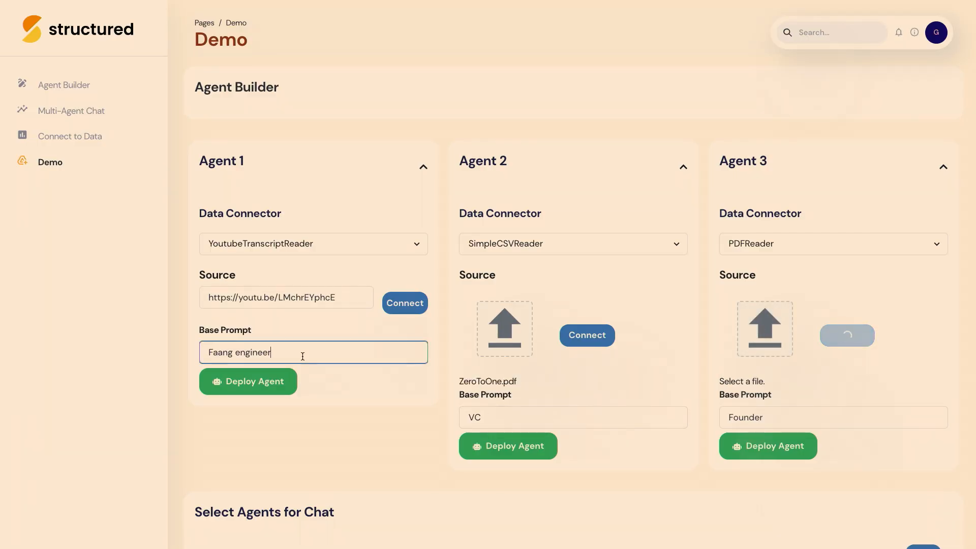
{"action": "type", "text": "likes"}
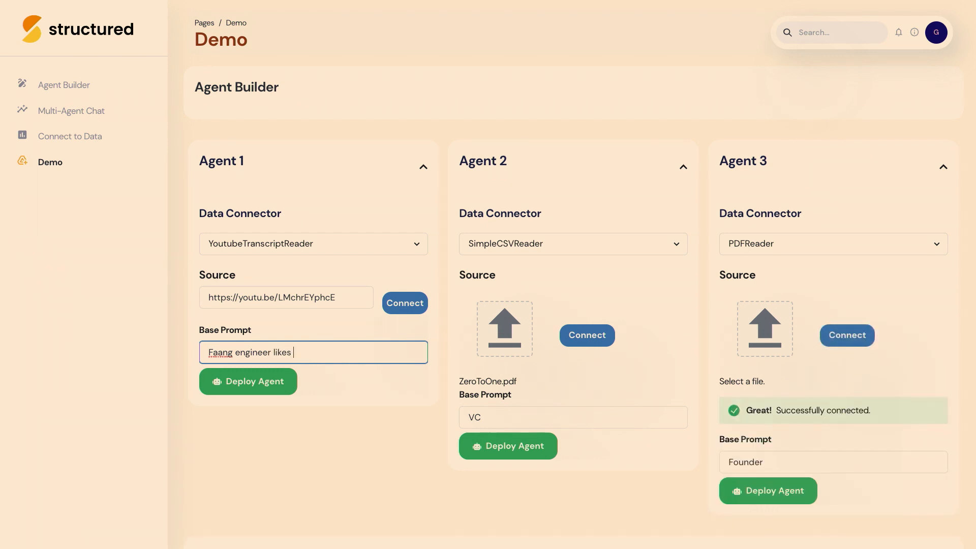
{"action": "type", "text": "unit tests"}
{"action": "left_click", "coordinate": [573, 417]}
{"action": "type", "text": "."}
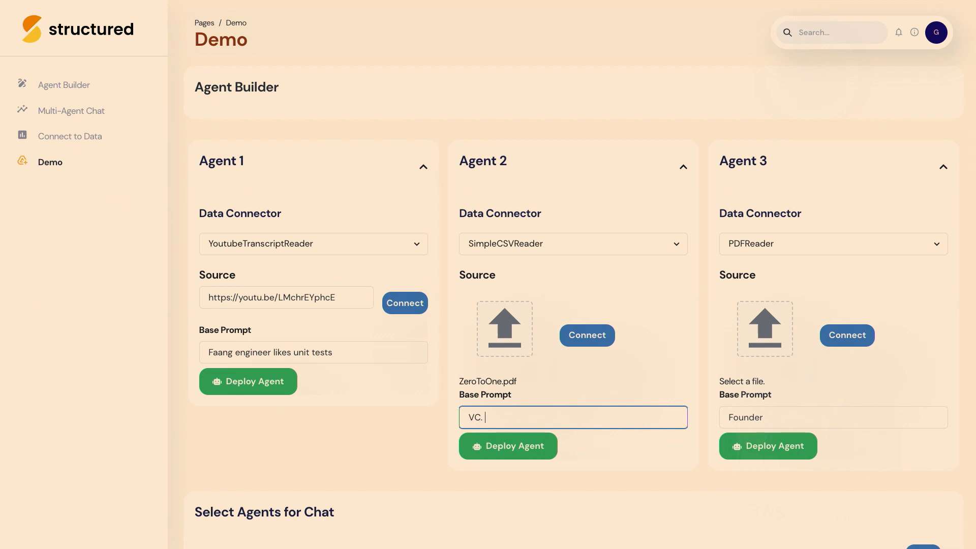
{"action": "type", "text": "likes sma"}
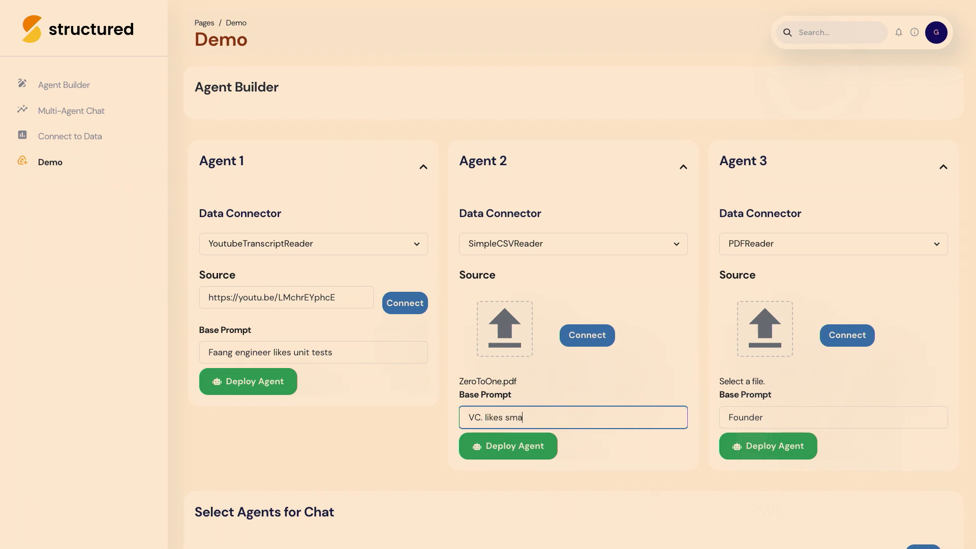
{"action": "type", "text": "rt founder"}
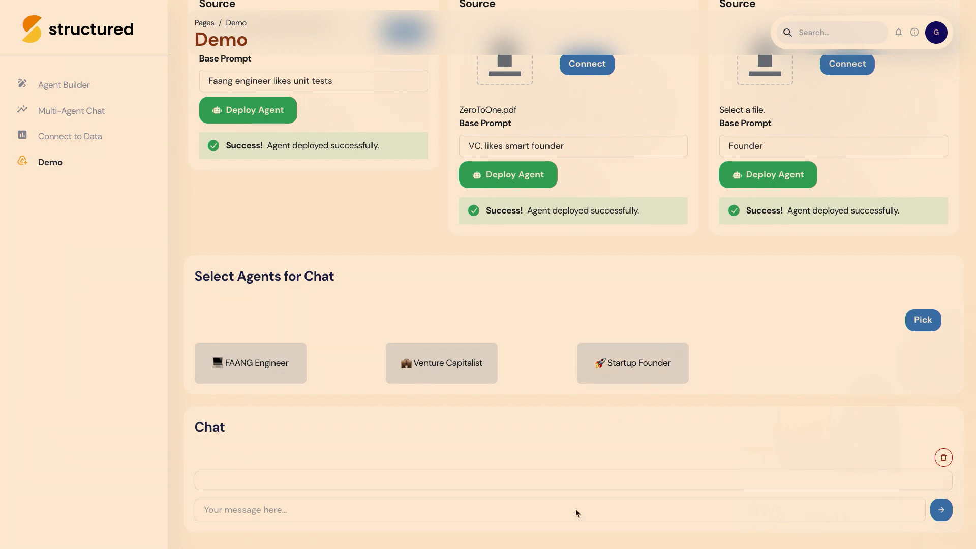
- Send 'What do you think of Gen AI?' in chat and scroll through the three agents' replies
{"action": "type", "text": "What do you think of Gen A"}
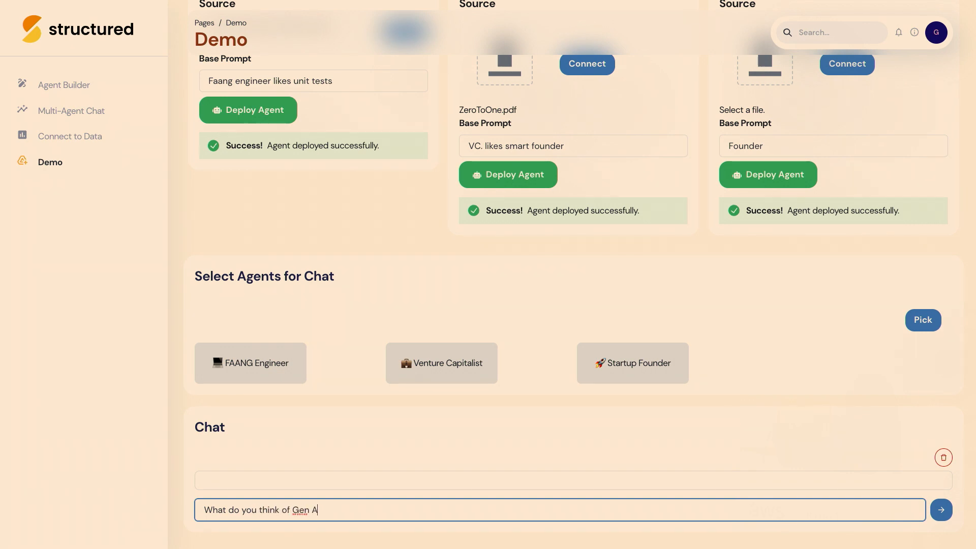
{"action": "left_click", "coordinate": [940, 510]}
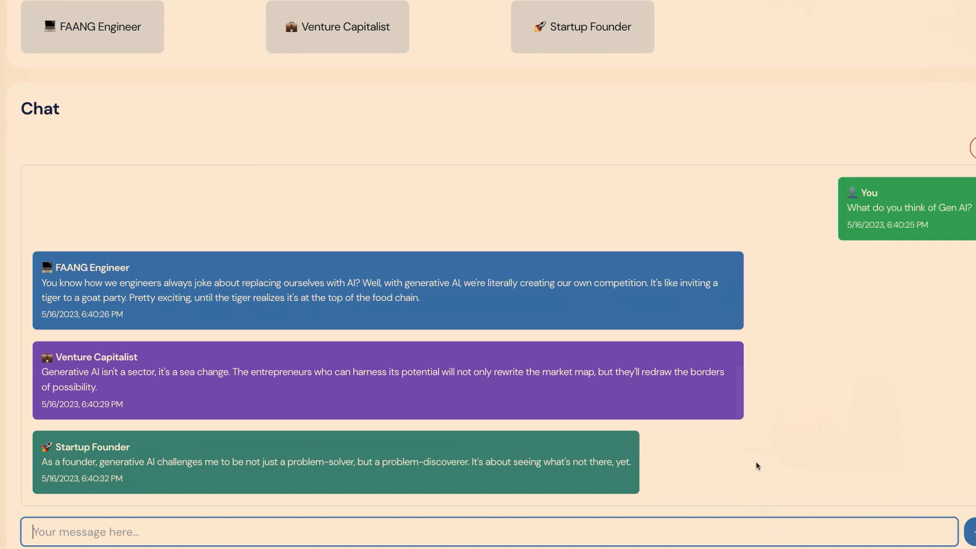
{"action": "scroll", "scroll_direction": "down", "scroll_amount": 3}
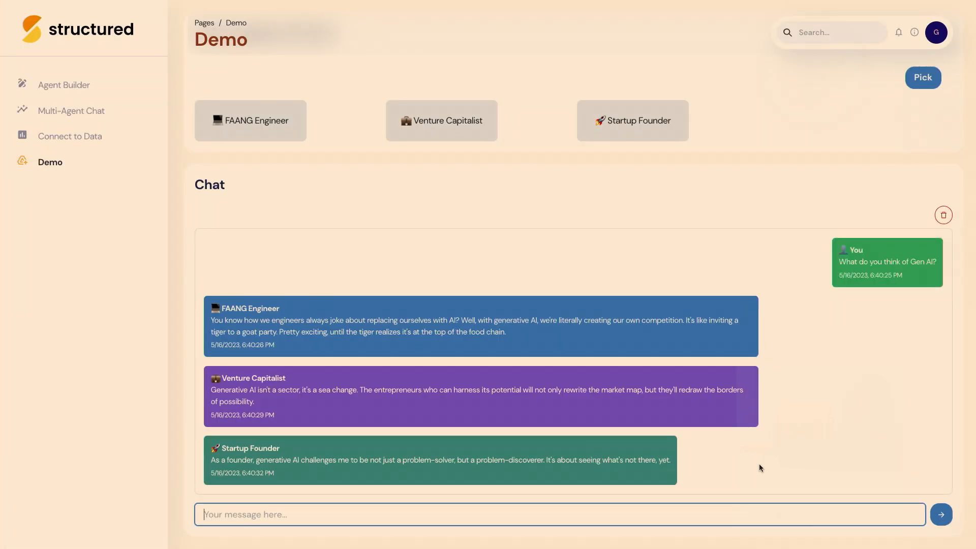
{"action": "left_click", "coordinate": [64, 85]}
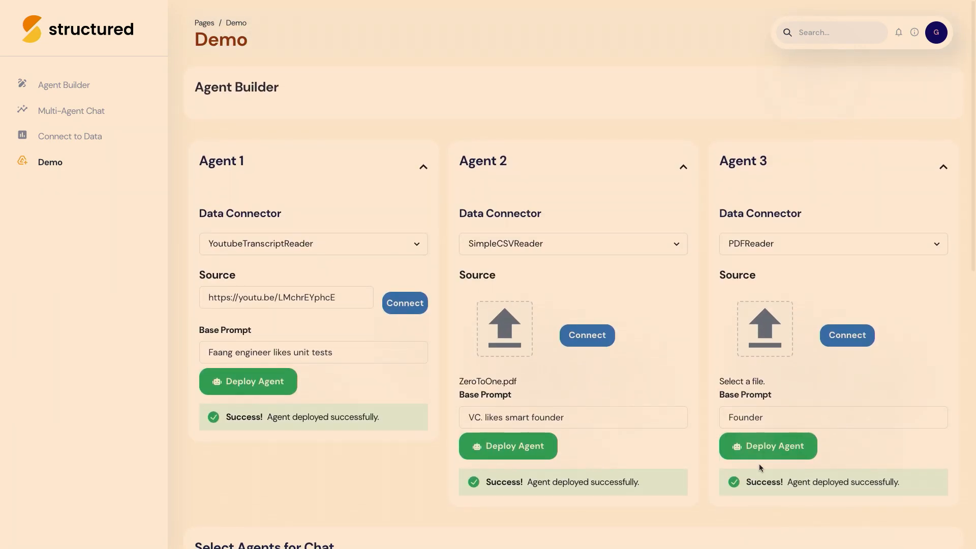